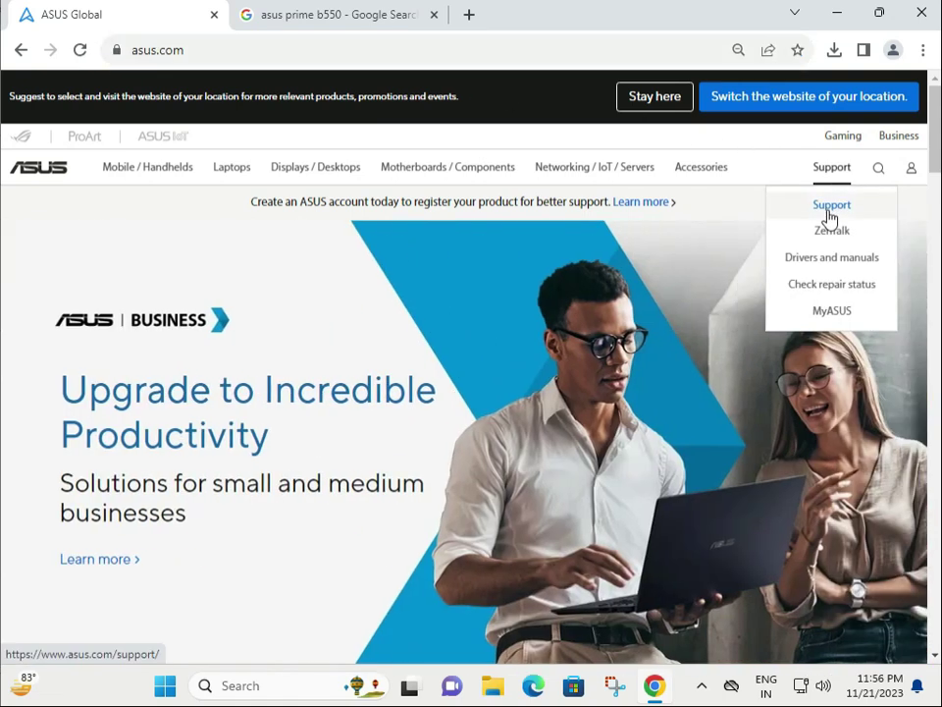
Open the official ASUS Support page from the homepage Support menu
click(831, 204)
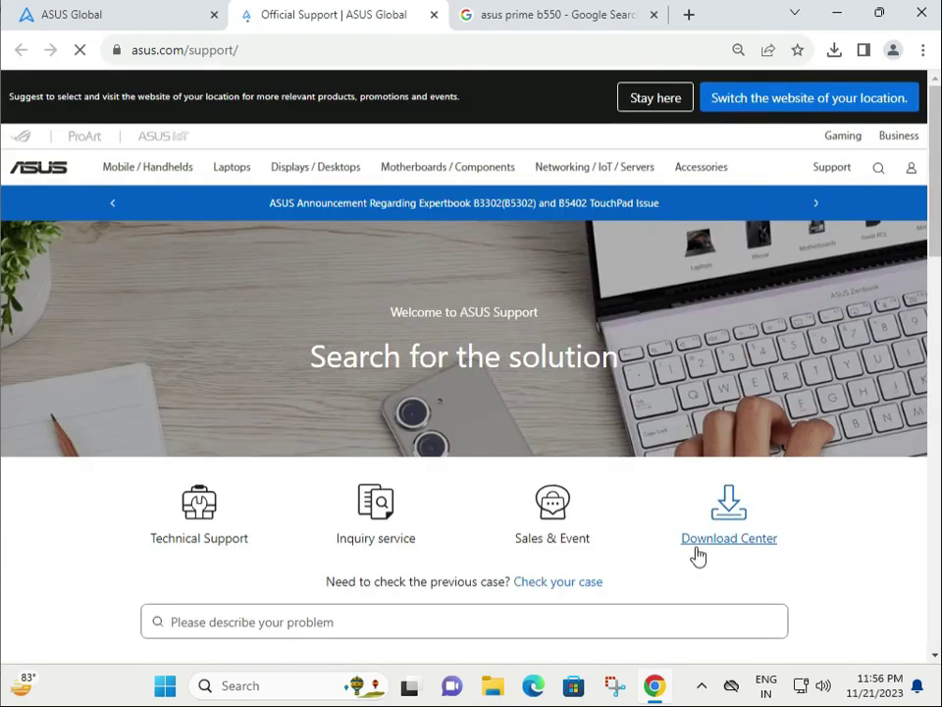
mouse_move(673, 530)
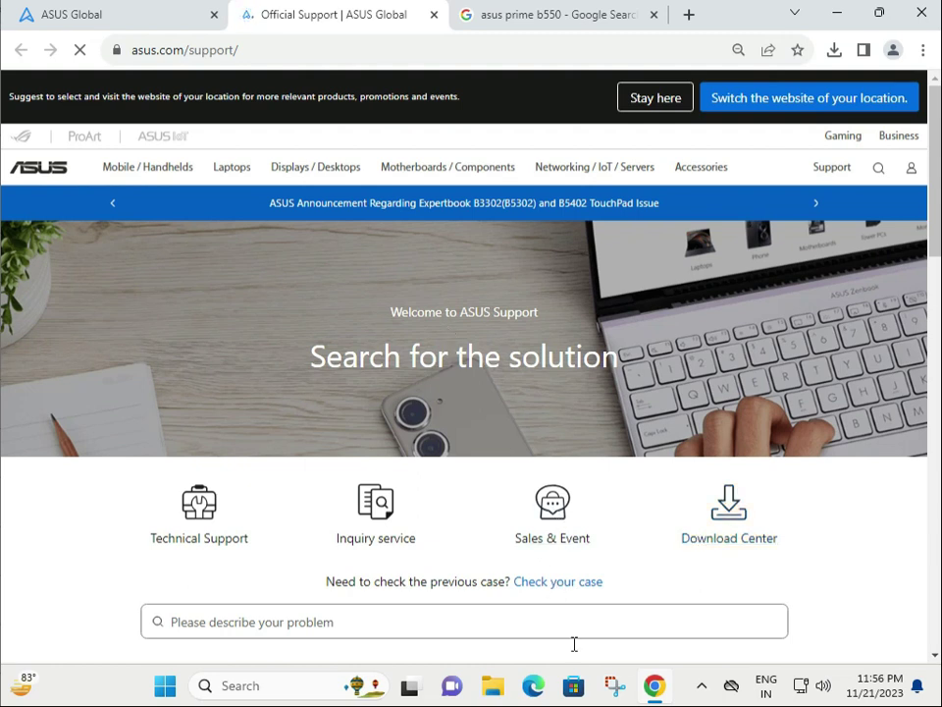
In the Download Center, search by model for 'prime h610m' and select PRIME H610M-A
click(730, 505)
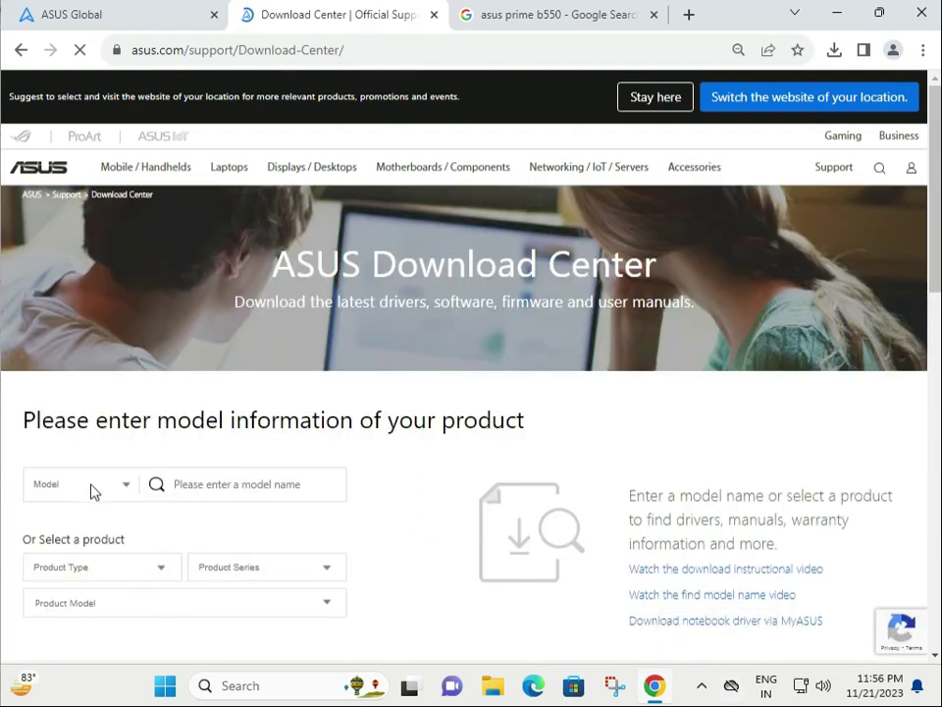
click(79, 484)
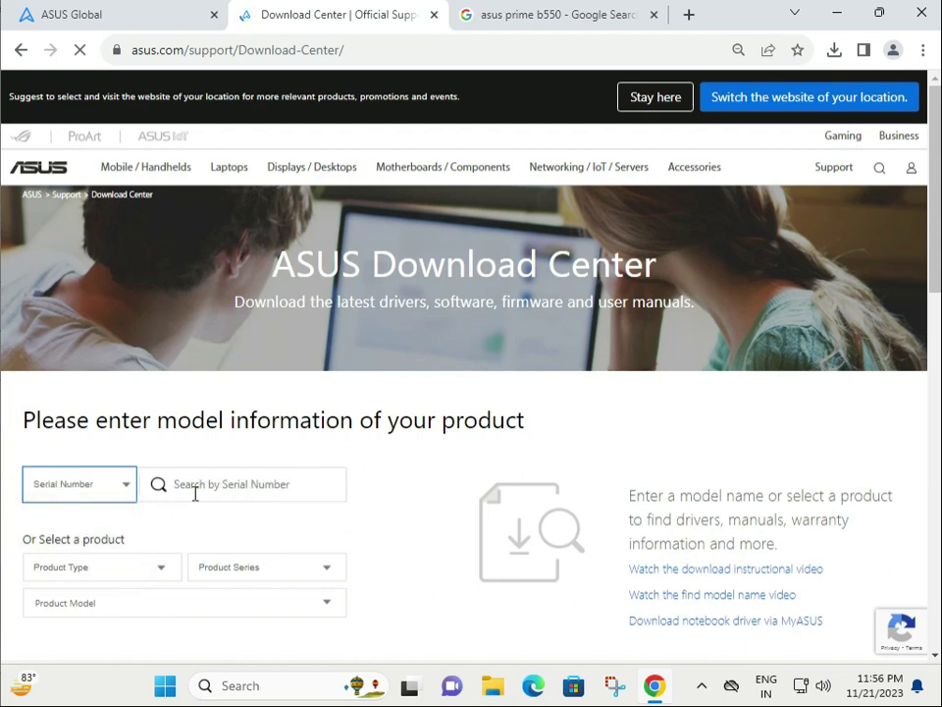
click(79, 483)
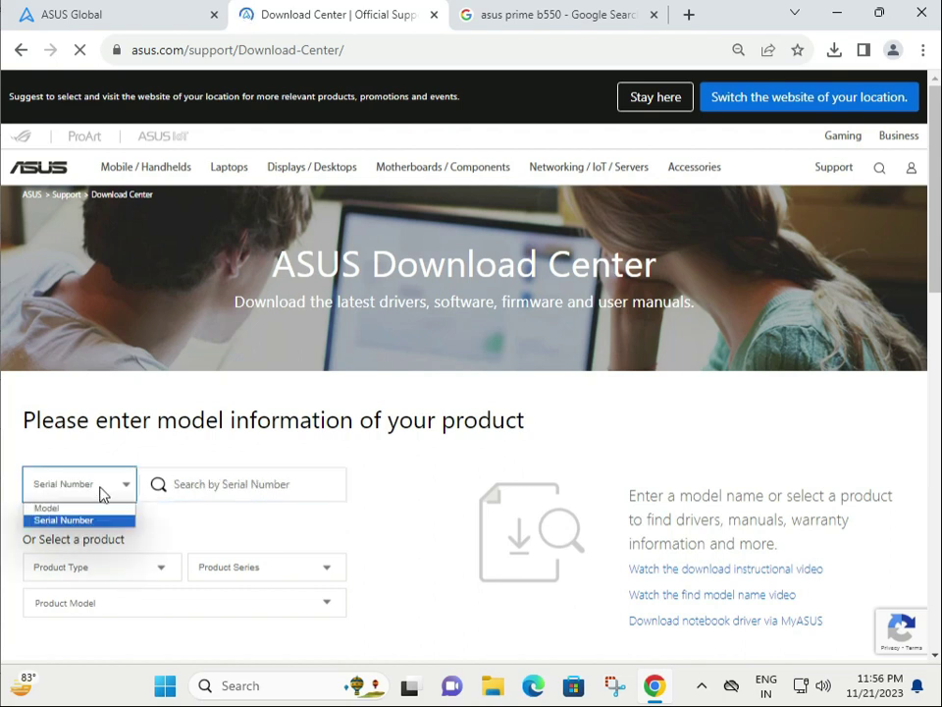
click(56, 508)
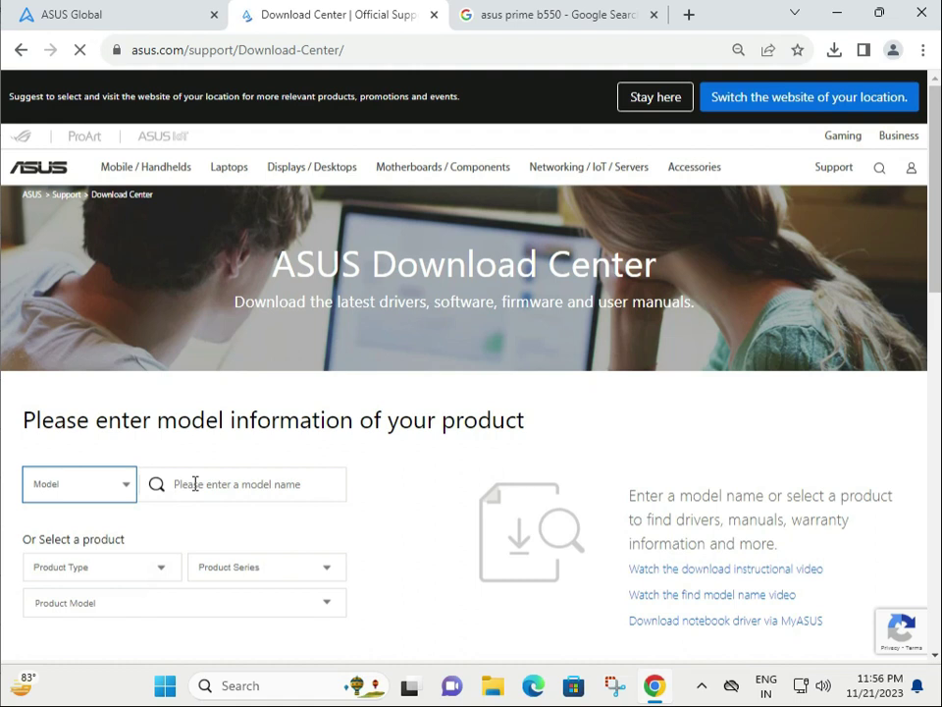
text(prime h610m)
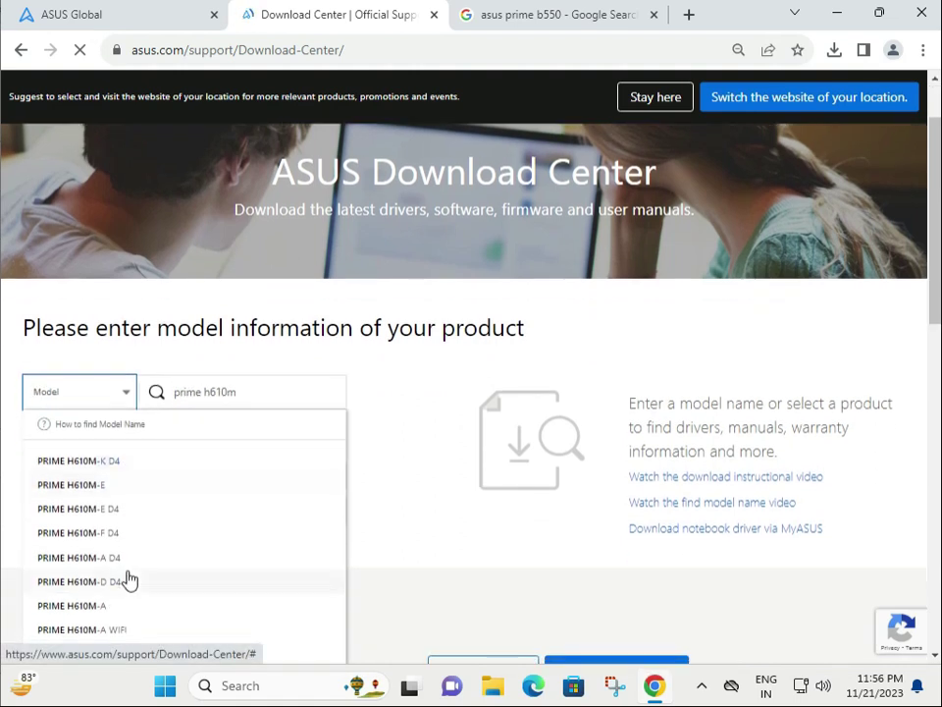
mouse_move(141, 557)
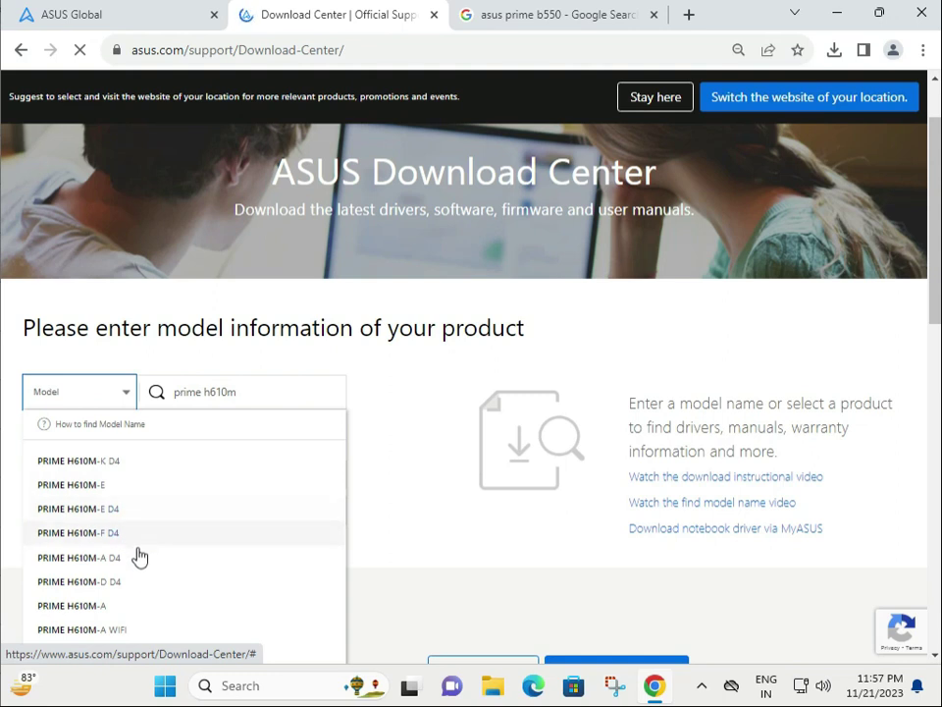
scroll(down, 3)
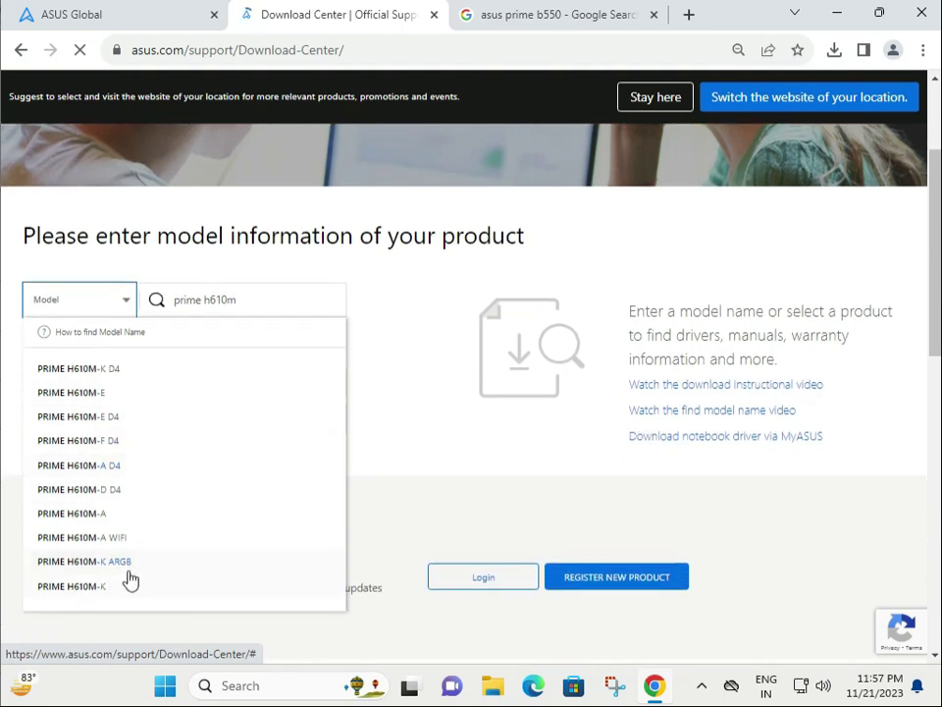
mouse_move(165, 465)
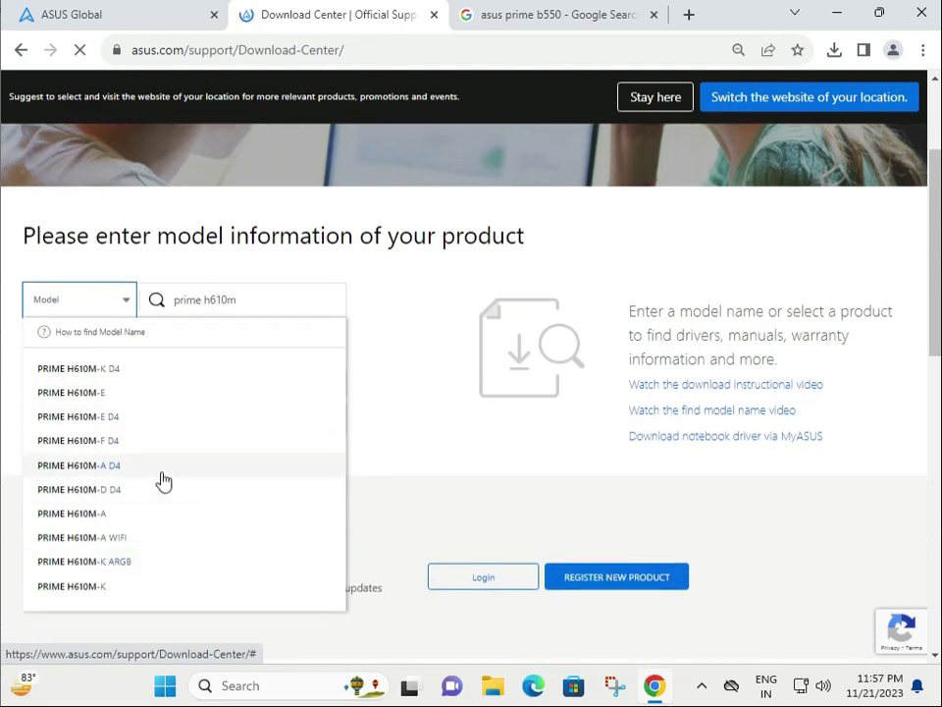
mouse_move(132, 511)
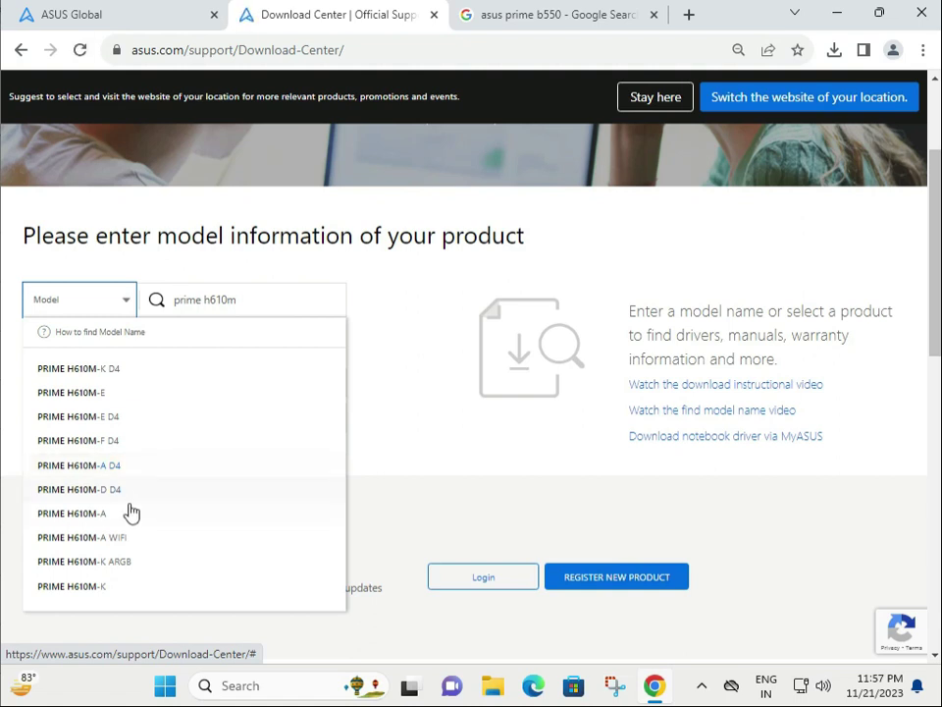
mouse_move(132, 512)
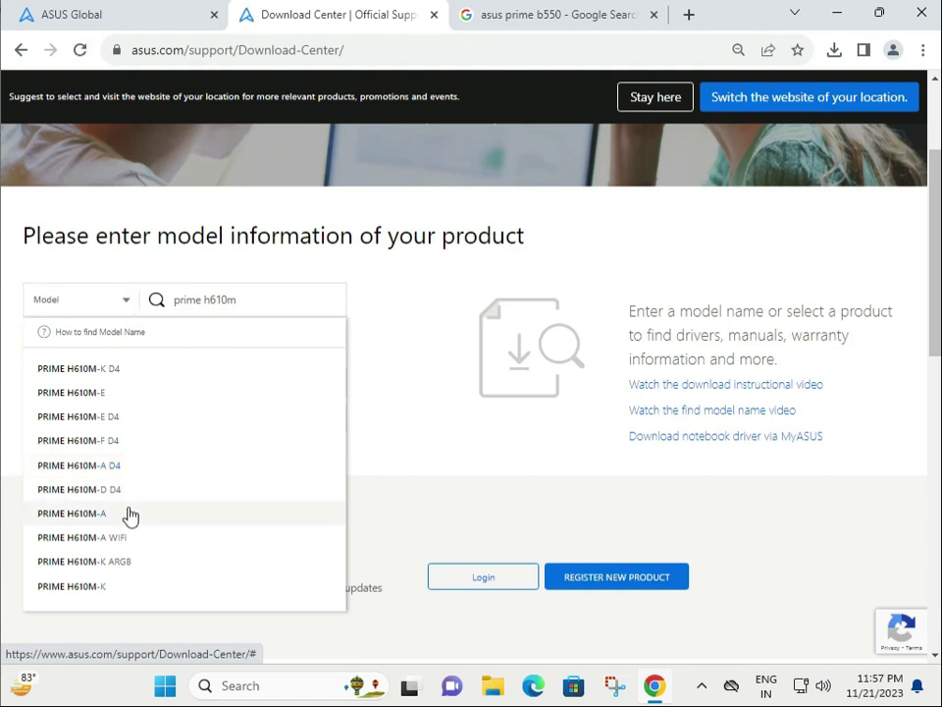
click(70, 513)
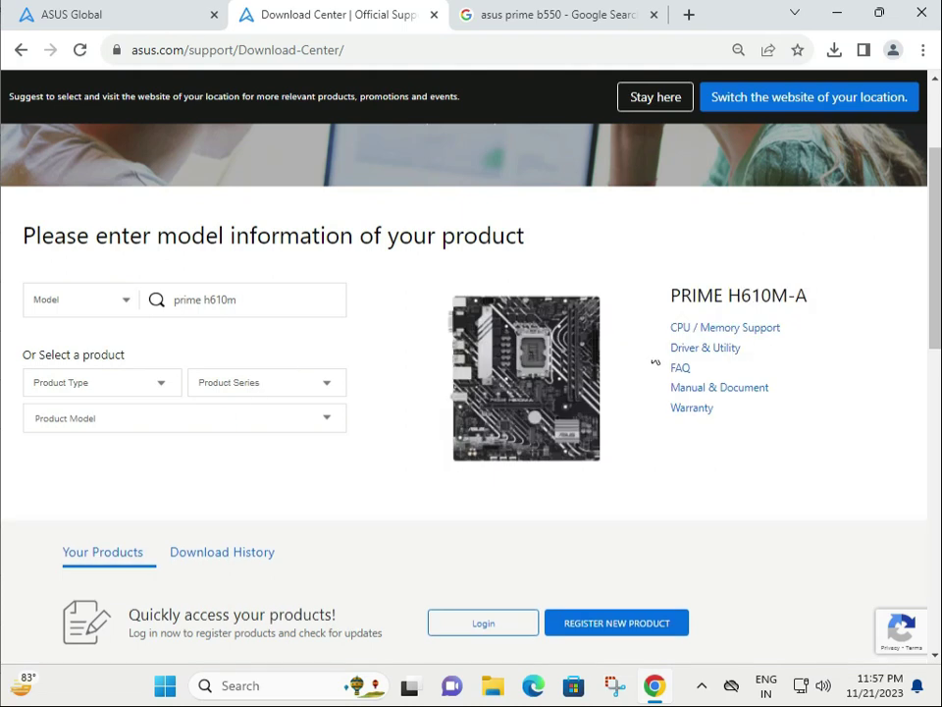
Open PRIME H610M-A Driver & Utility in its new tab and scroll to the driver list
click(241, 300)
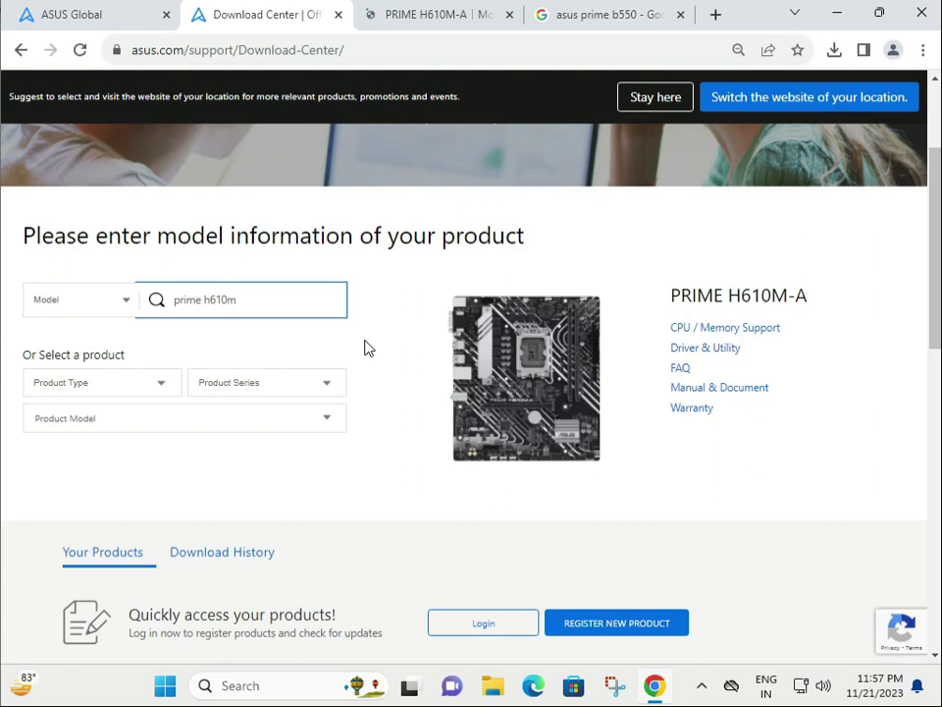
click(705, 347)
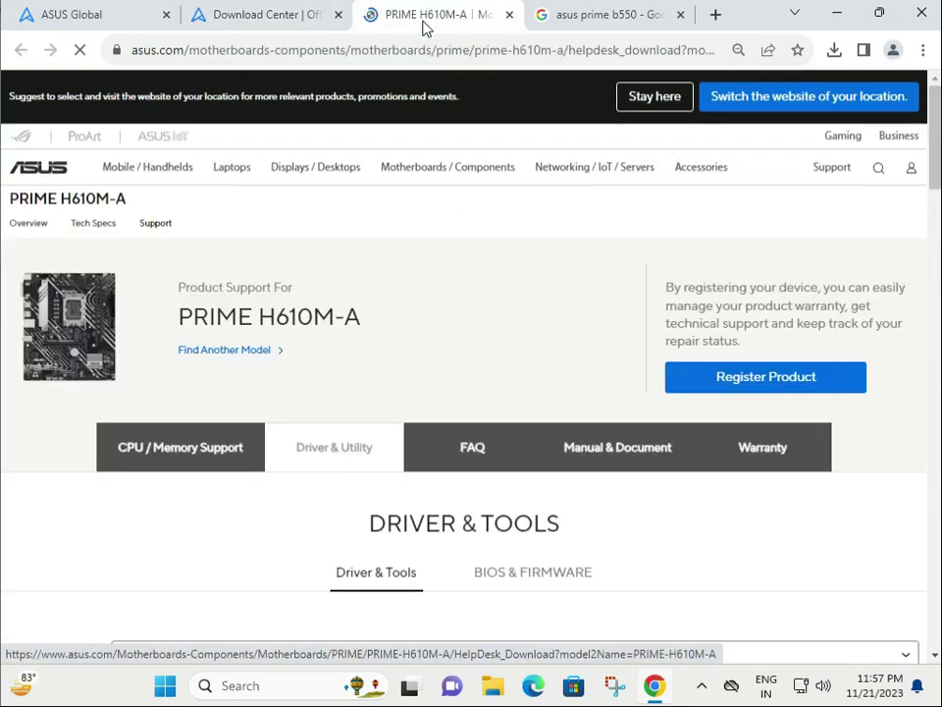
scroll(down, 3)
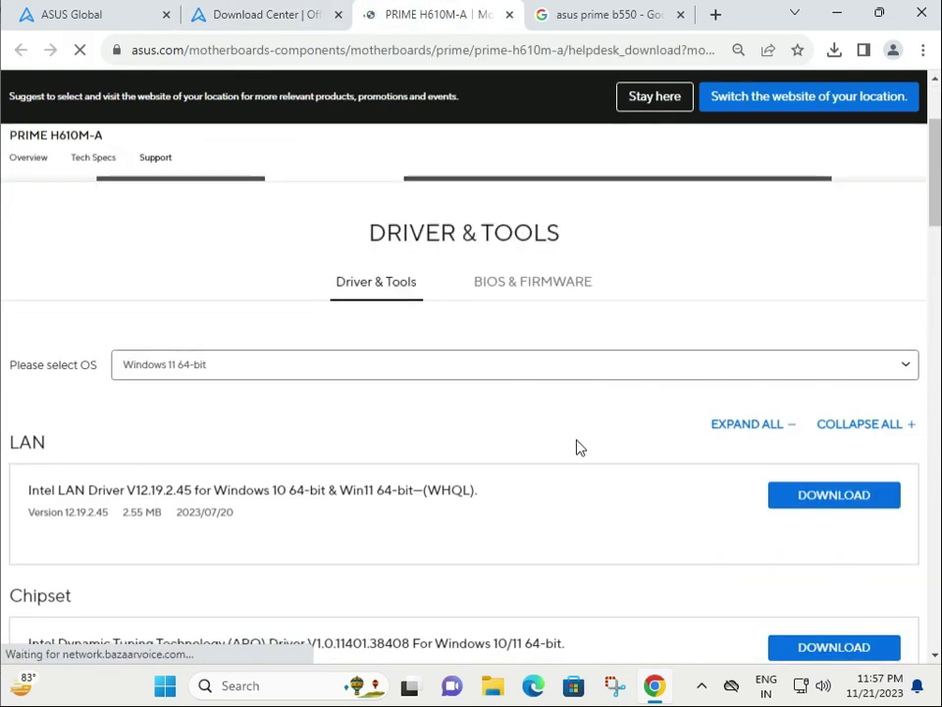
mouse_move(391, 298)
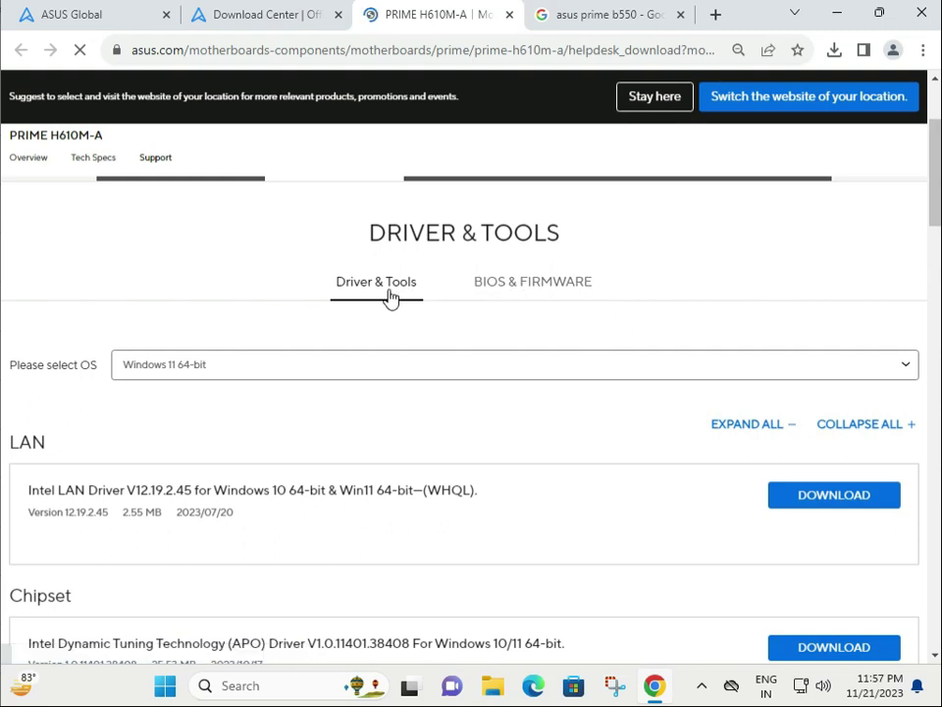
View the BIOS 2802 listing, then return to the Driver & Tools tab
click(532, 282)
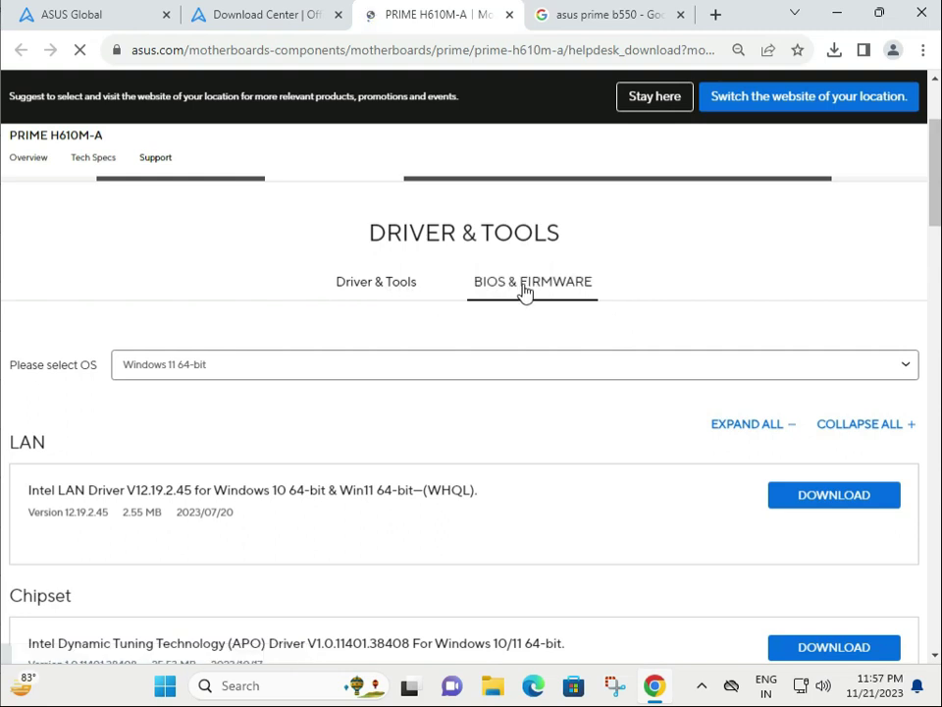
click(532, 282)
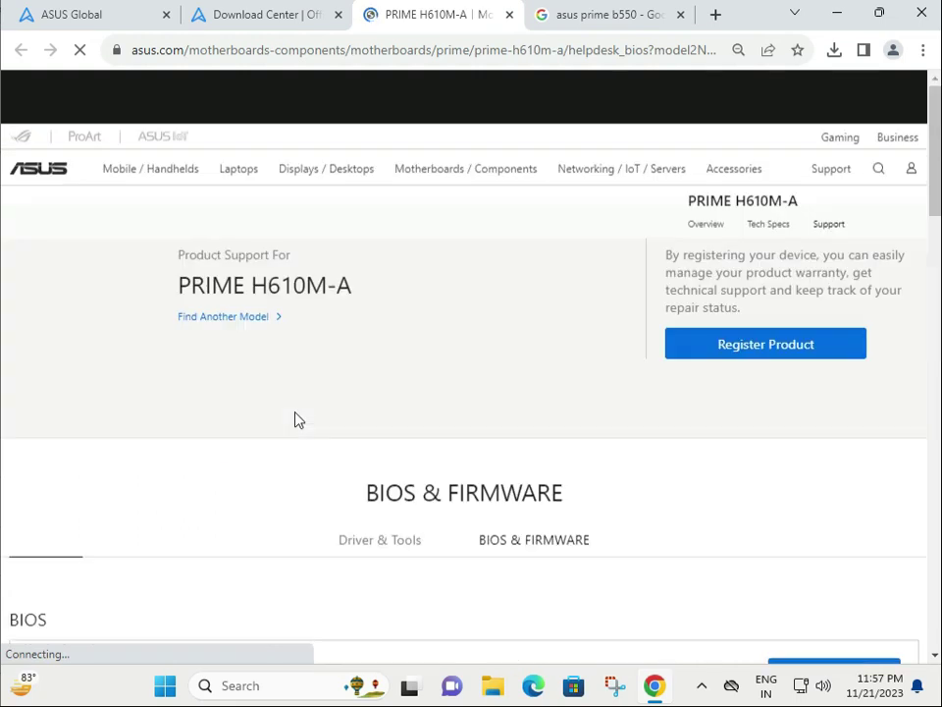
scroll(down, 3)
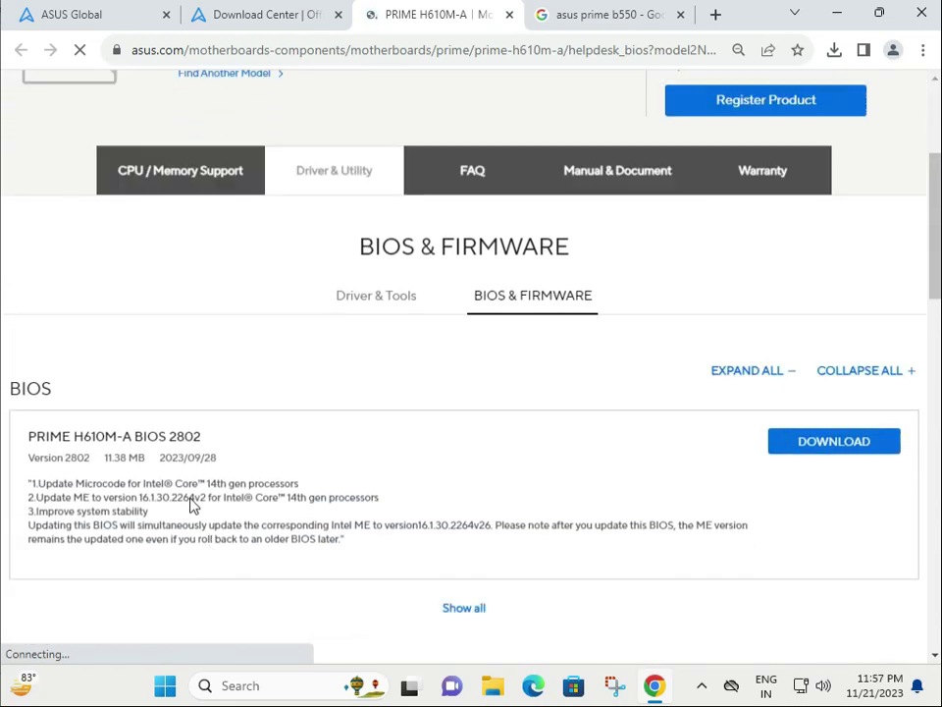
scroll(down, 3)
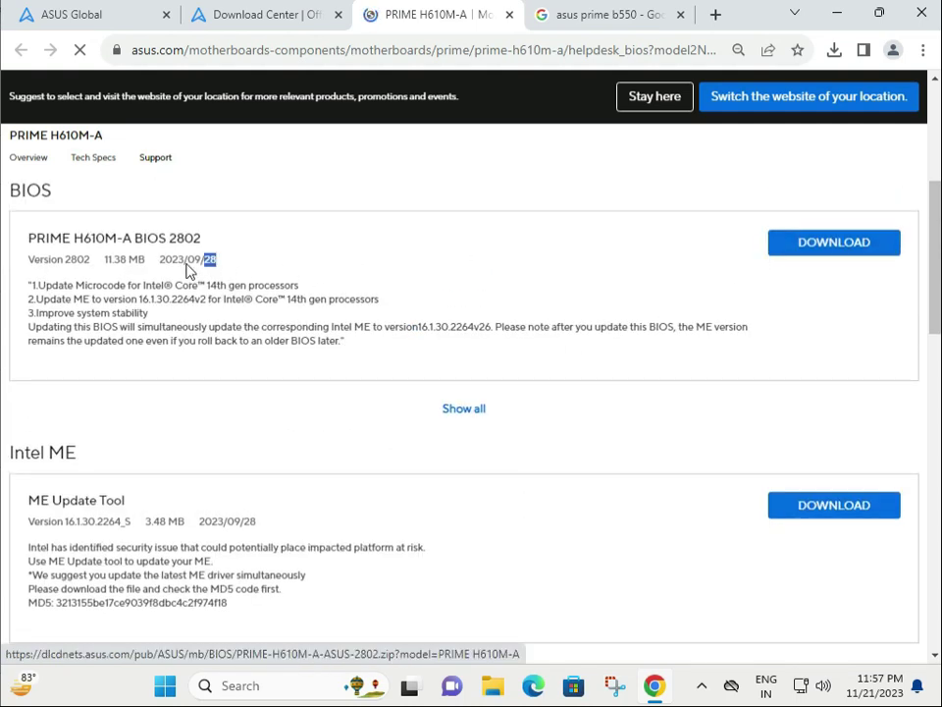
scroll(up, 3)
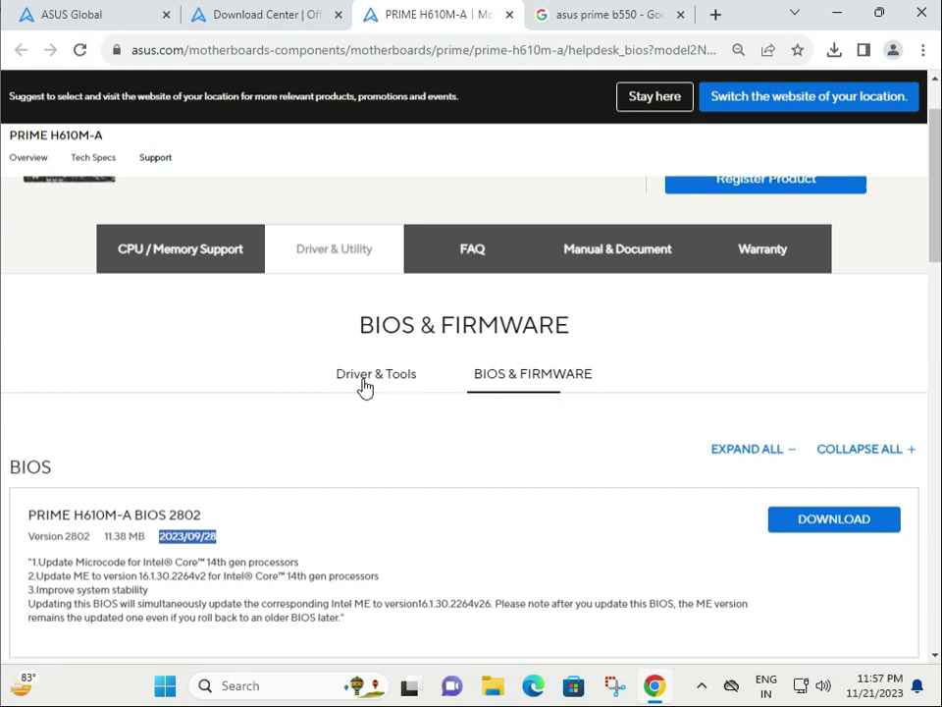
click(376, 373)
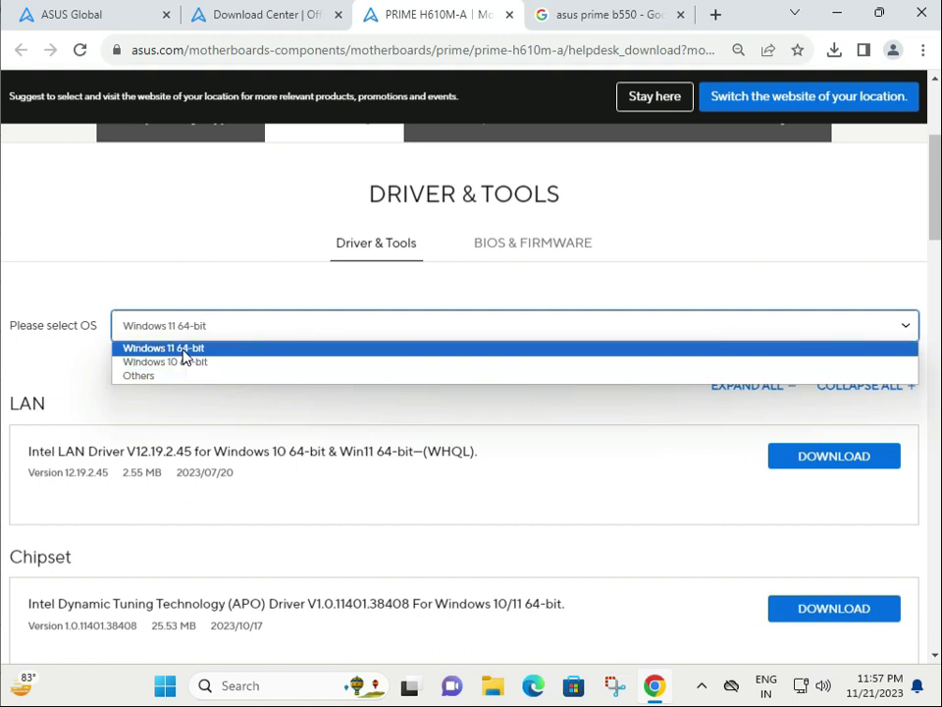
mouse_move(182, 361)
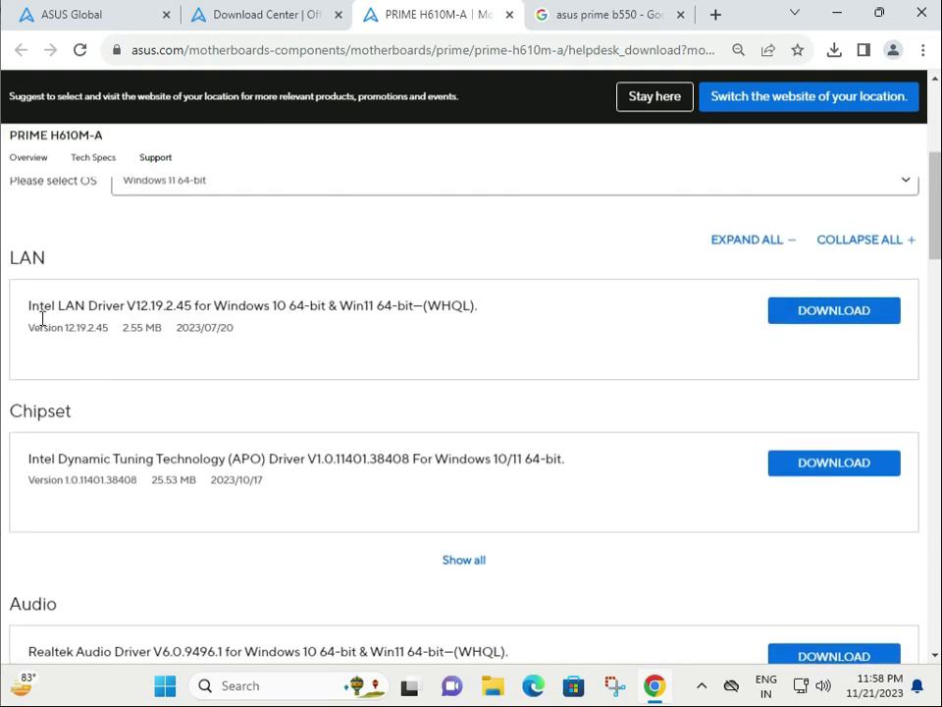
mouse_move(481, 307)
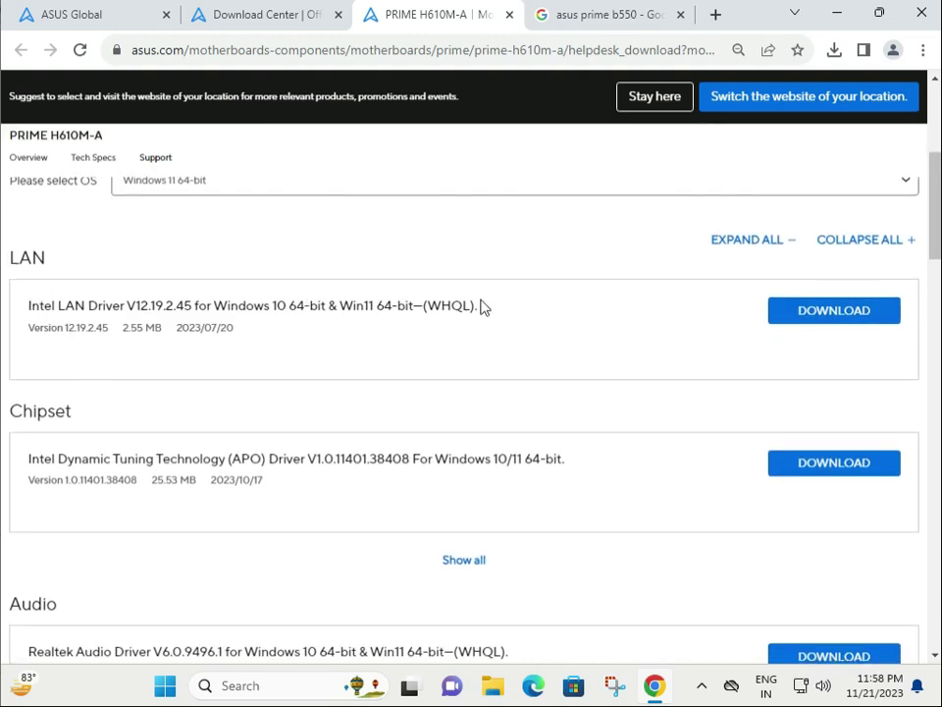
mouse_move(10, 260)
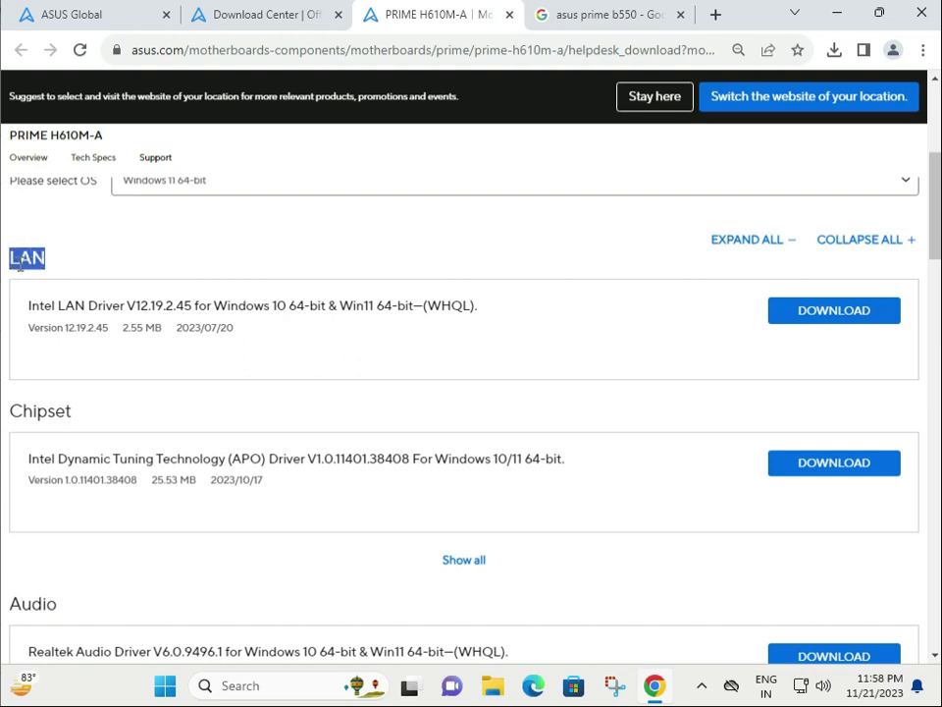
Browse the Windows 11 64-bit LAN, Chipset and Audio driver sections
double_click(47, 410)
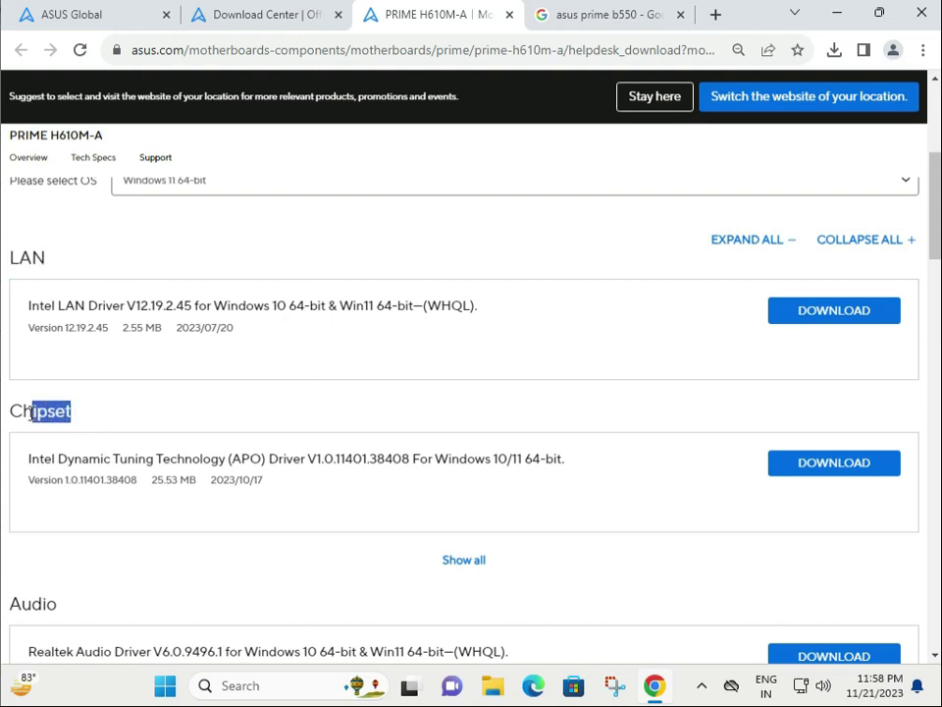
scroll(down, 3)
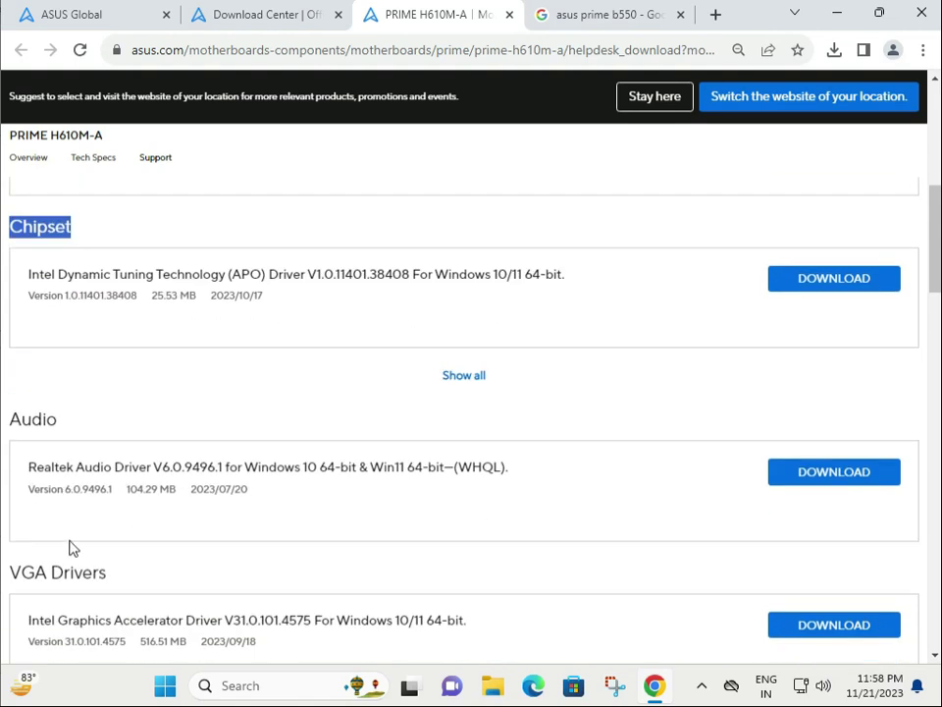
scroll(down, 3)
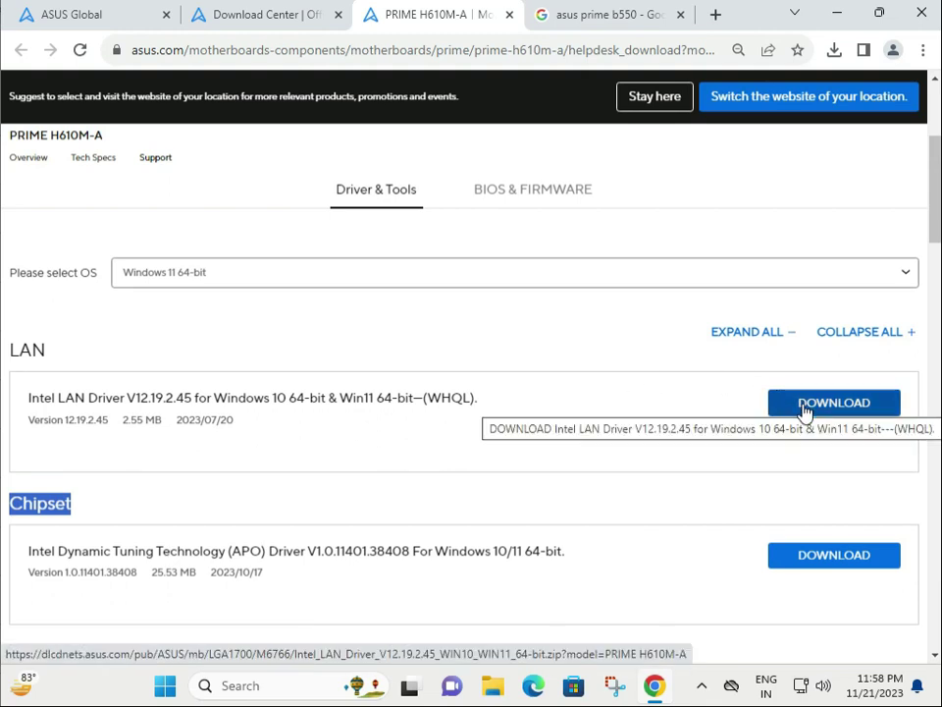
Download Intel LAN Driver V12.19.2.45 and open its zip from Chrome's download history
click(833, 403)
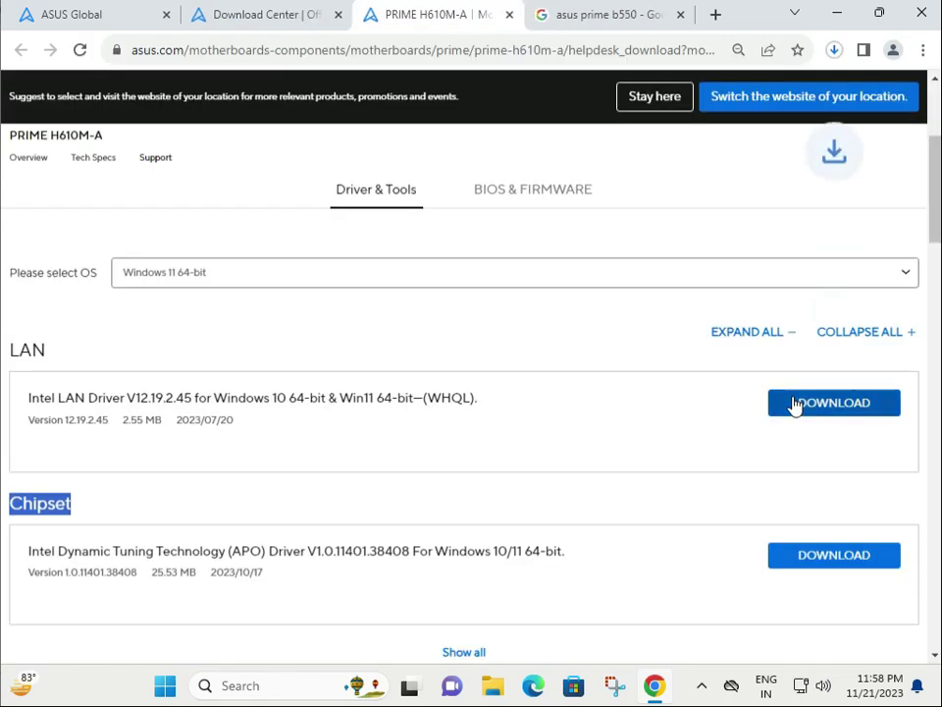
click(834, 402)
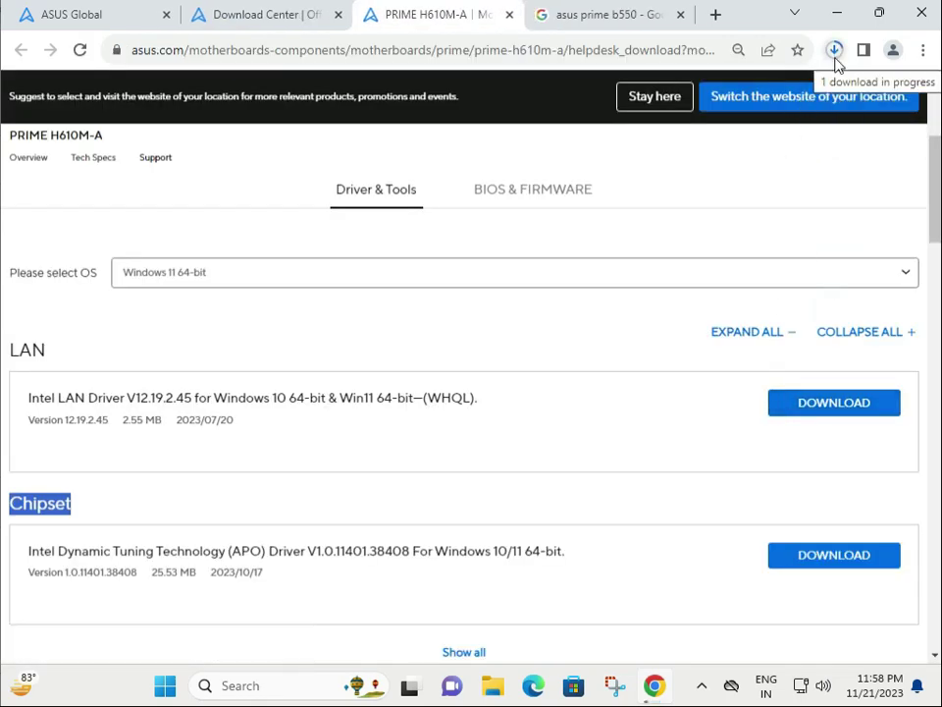
mouse_move(833, 68)
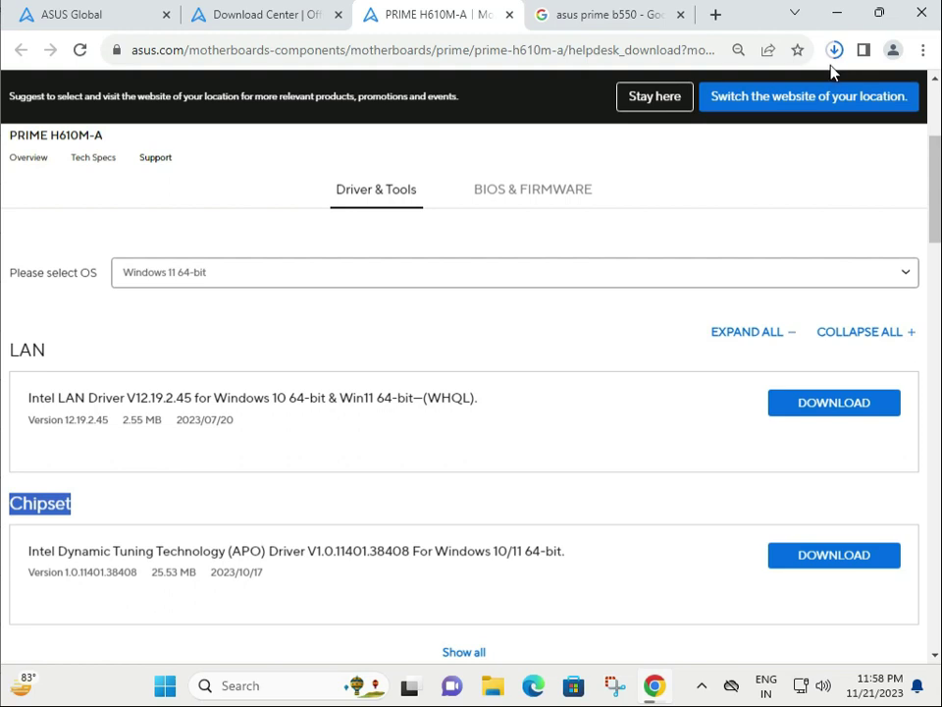
mouse_move(834, 116)
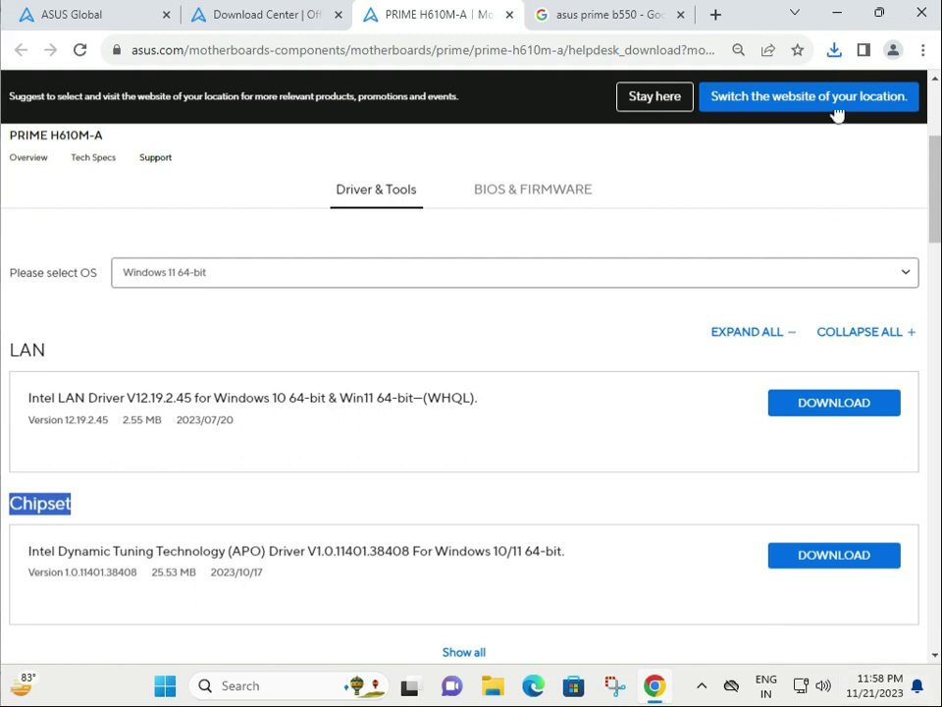
click(833, 50)
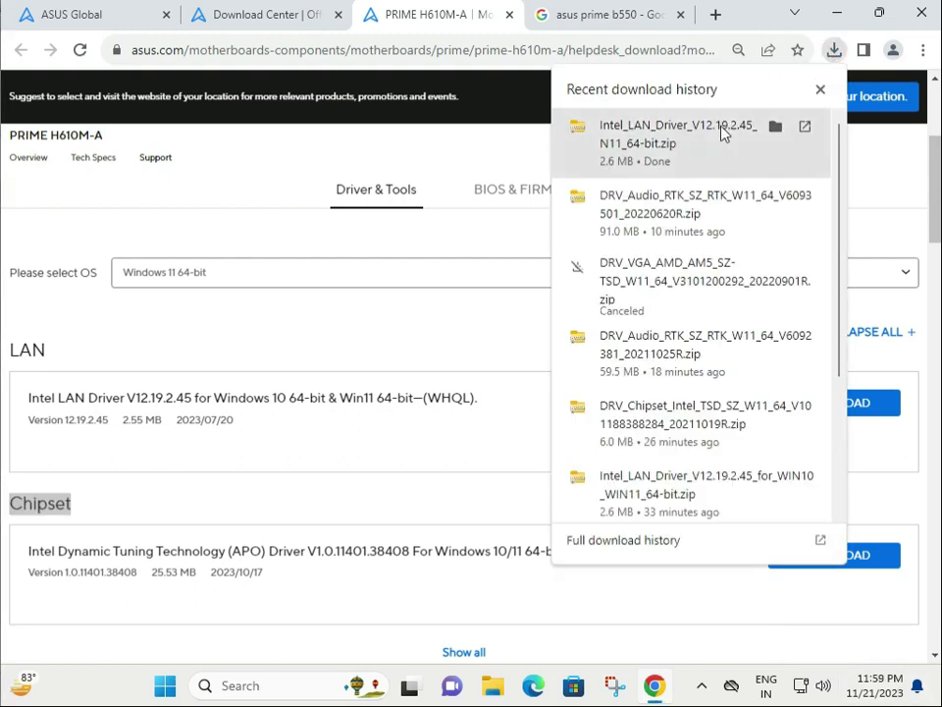
click(805, 125)
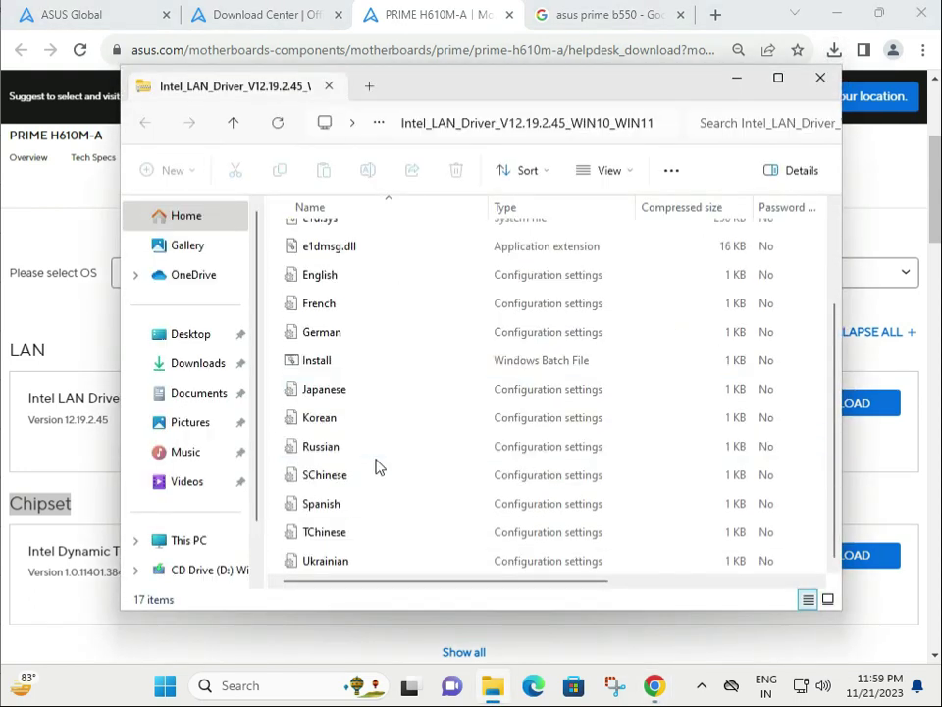
Run AsusSetup from the archive, dismiss the unsupported OS error, and close the window
scroll(up, 3)
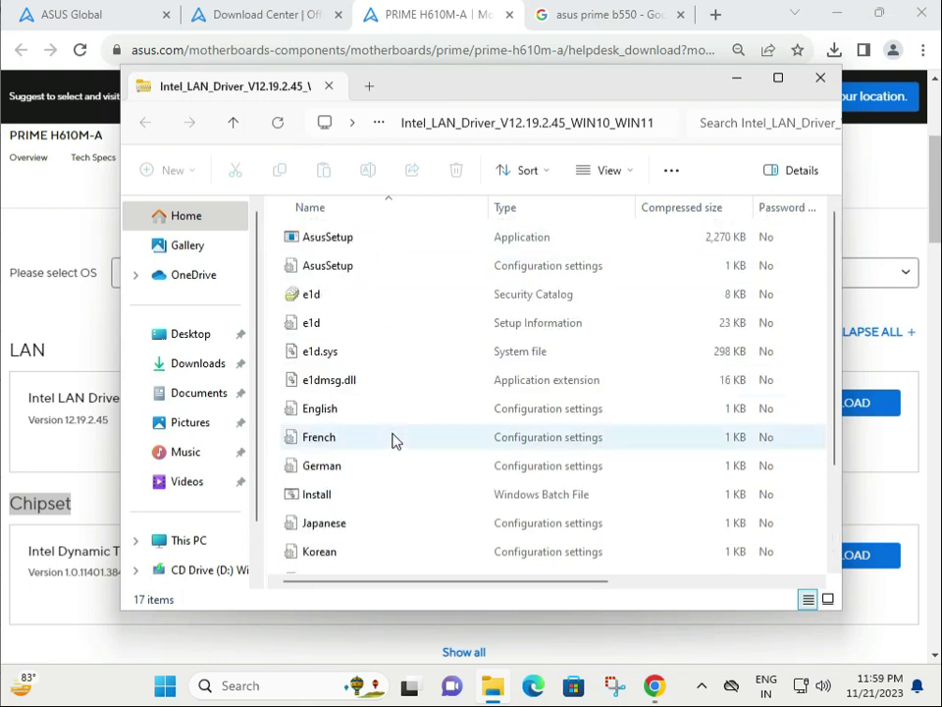
click(326, 237)
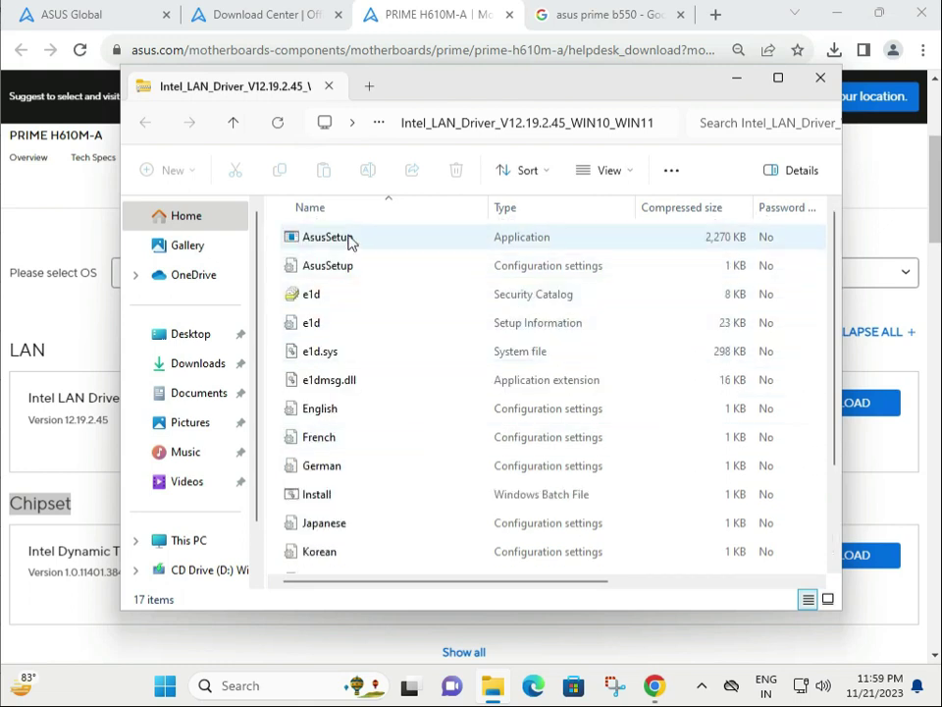
double_click(324, 237)
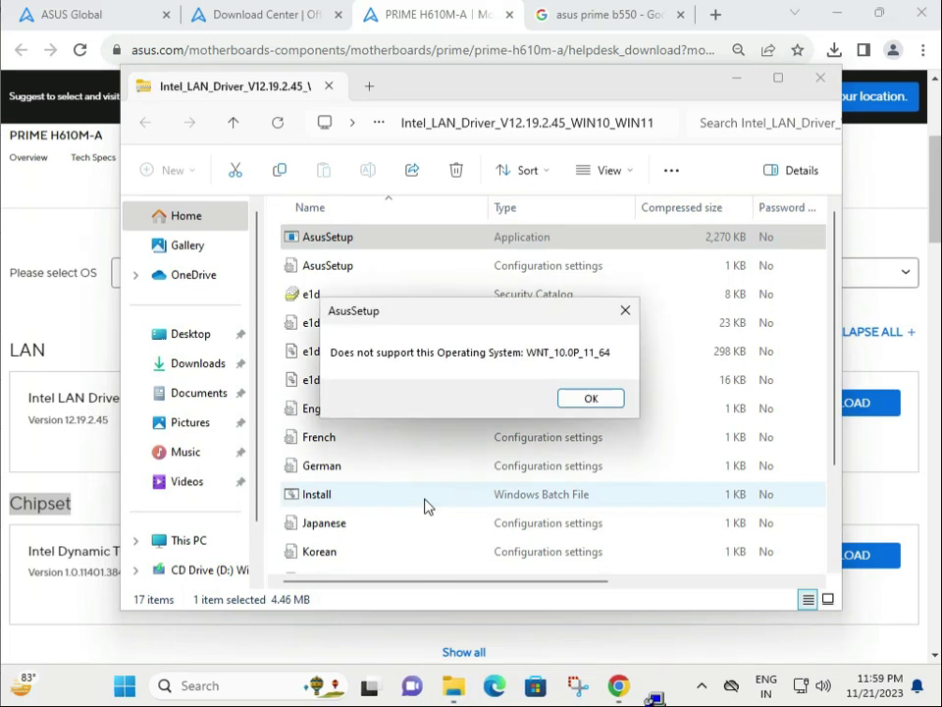
click(590, 397)
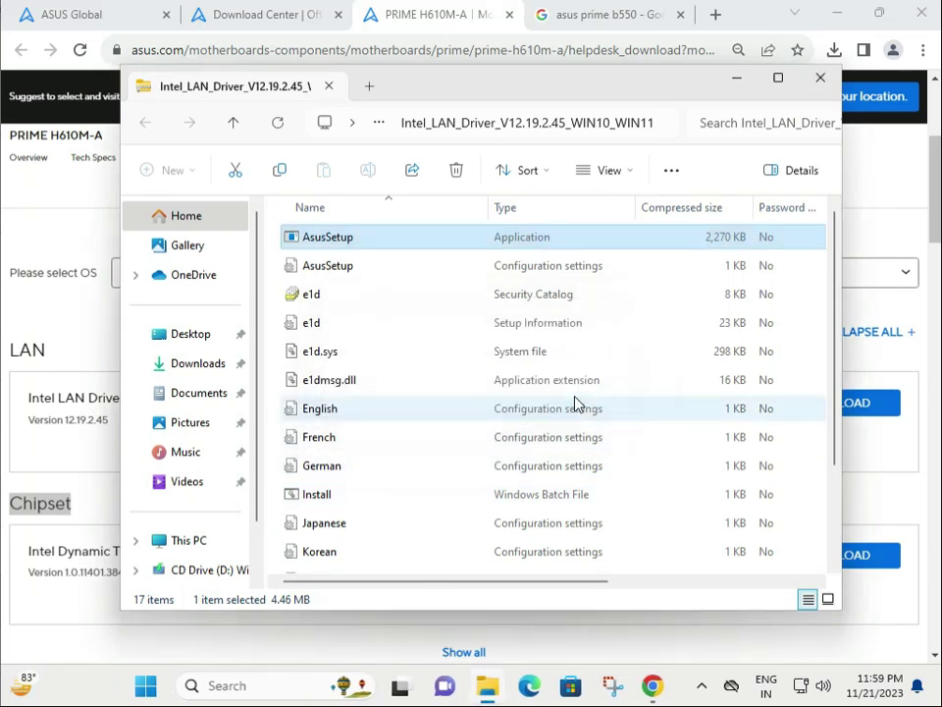
click(820, 78)
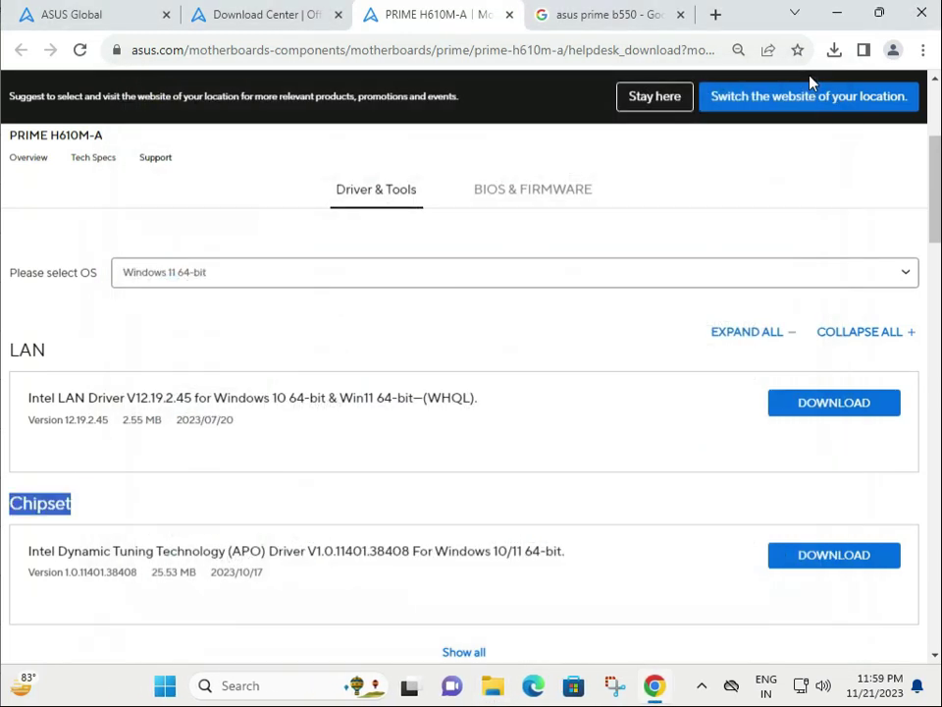